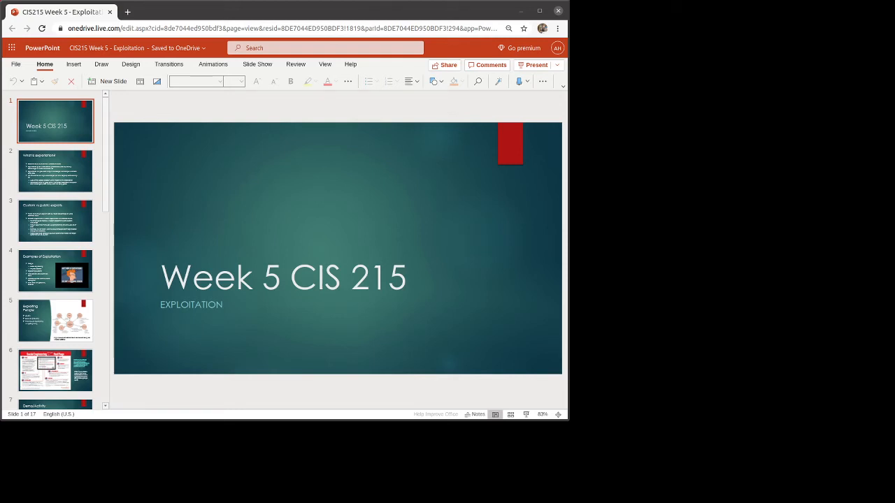
mouse_move(467, 204)
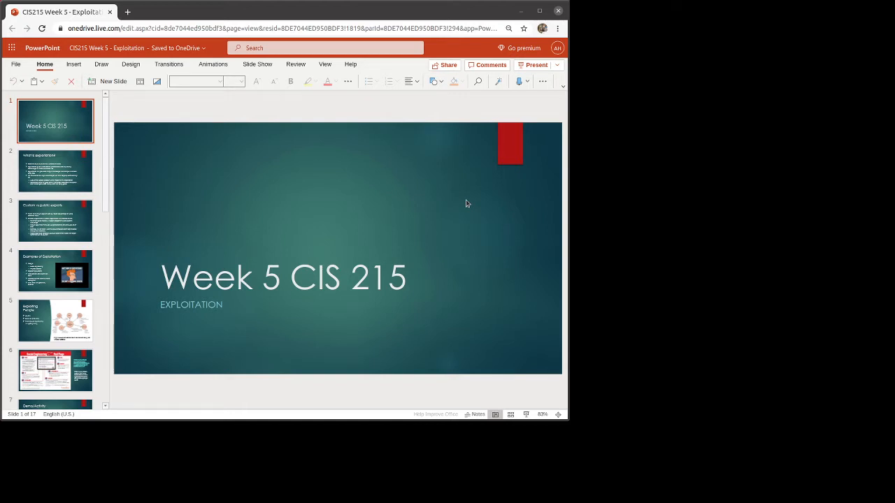
- Show slide 2, "What is exploitation?", from the thumbnail pane
left_click(55, 170)
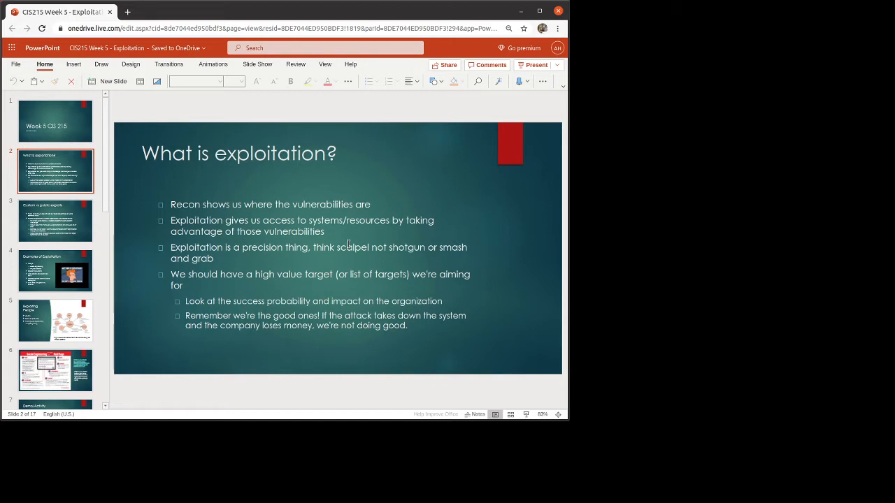
- Show slide 3, "Custom vs public exploits"
left_click(56, 220)
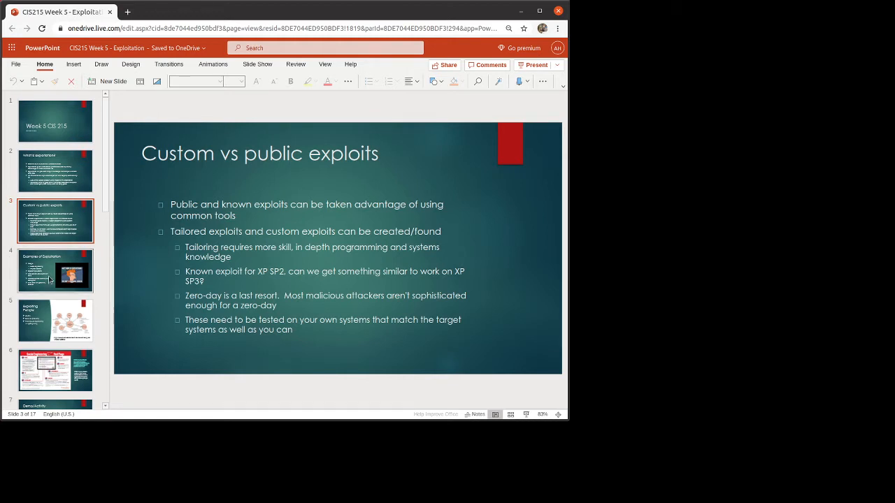
- Show slide 4, "Examples of Exploitation", with its meme image
left_click(55, 271)
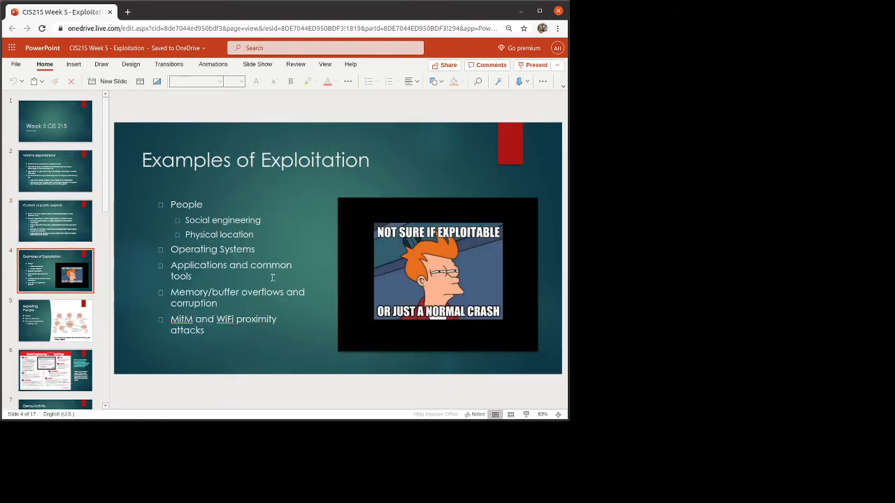
mouse_move(309, 281)
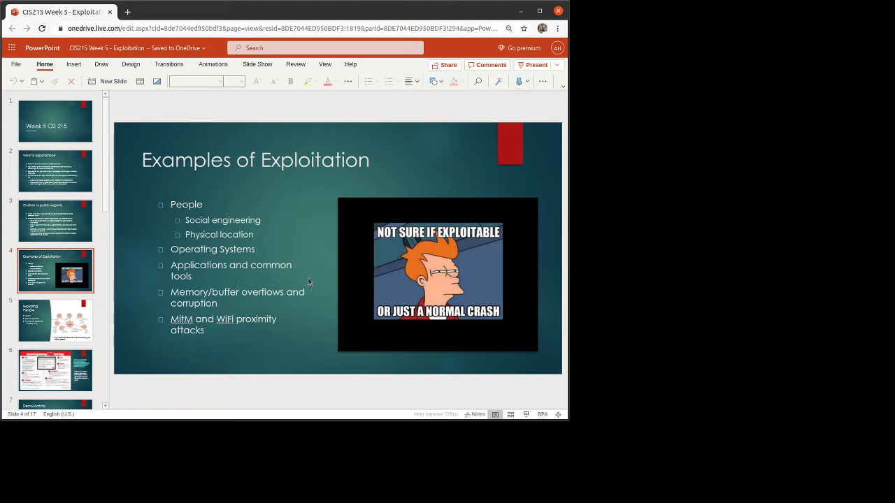
mouse_move(289, 248)
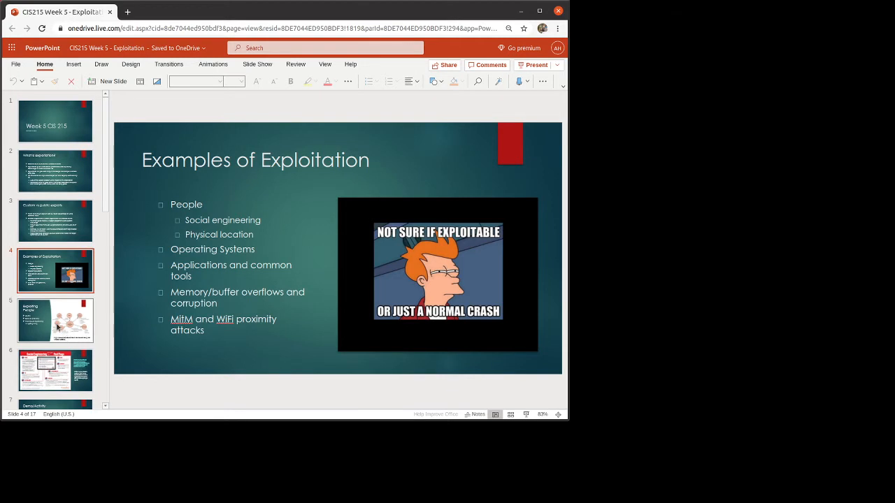
- Show slide 5, "Exploiting People", with the social engineering attack diagram
left_click(55, 320)
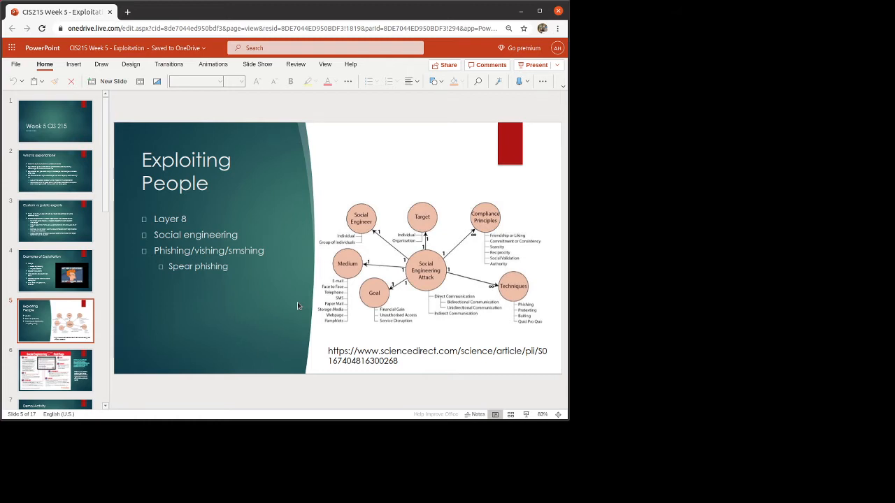
- Show slide 6, "Social Engineering Red Flags", and scroll the thumbnail pane further down
left_click(55, 370)
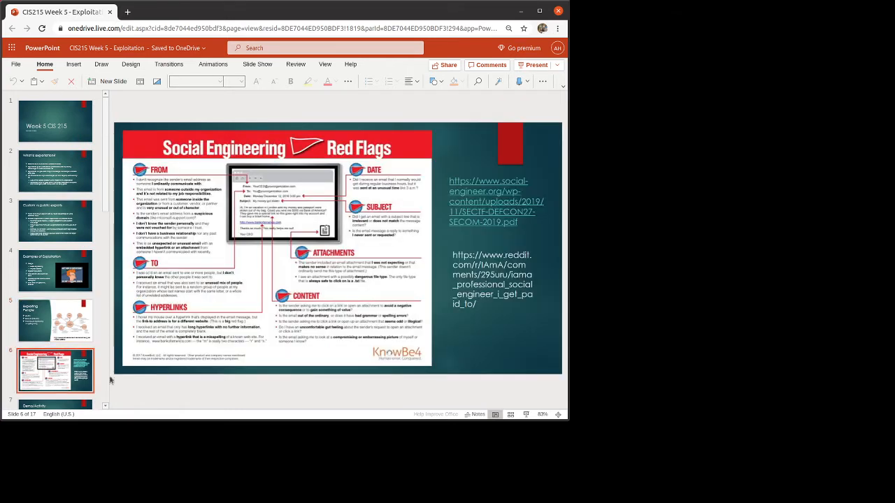
mouse_move(451, 369)
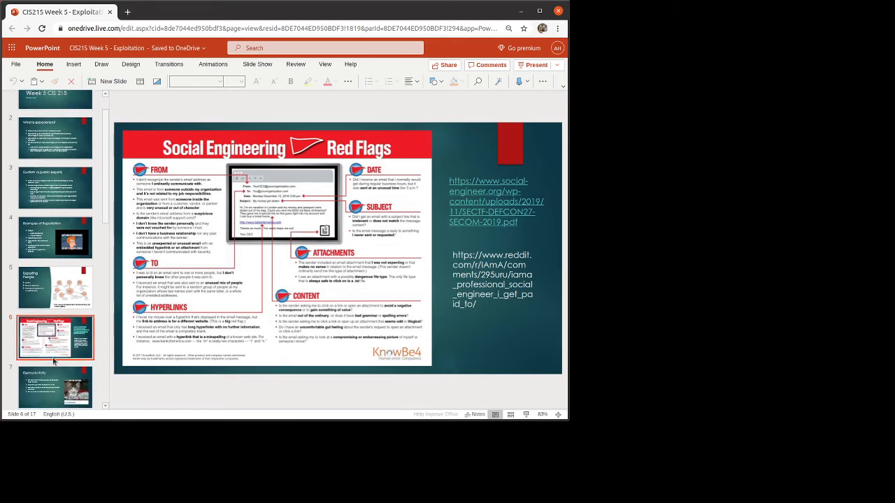
scroll("down", 3)
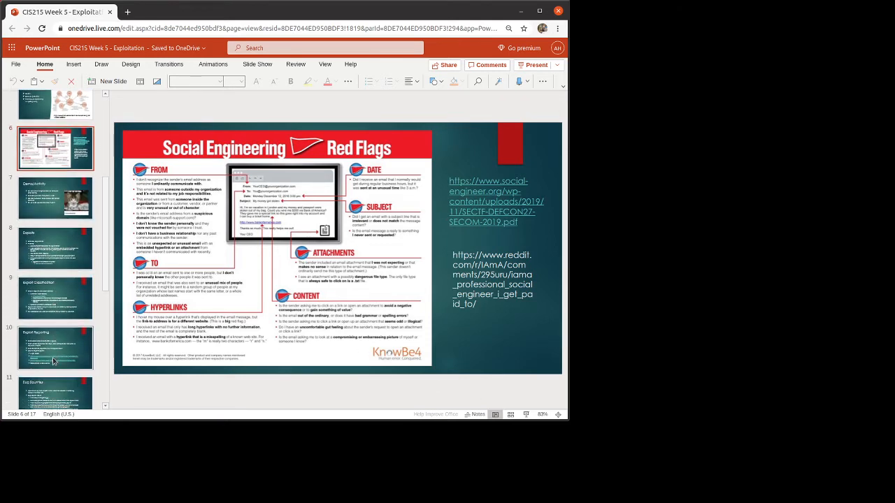
scroll("down", 3)
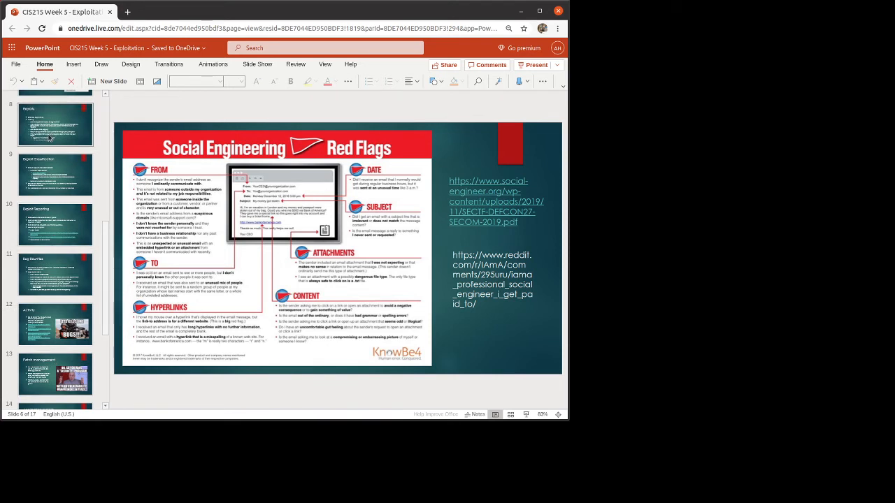
- Show slide 8, "Exploits", on zero-day exploitation and pivoting
left_click(55, 125)
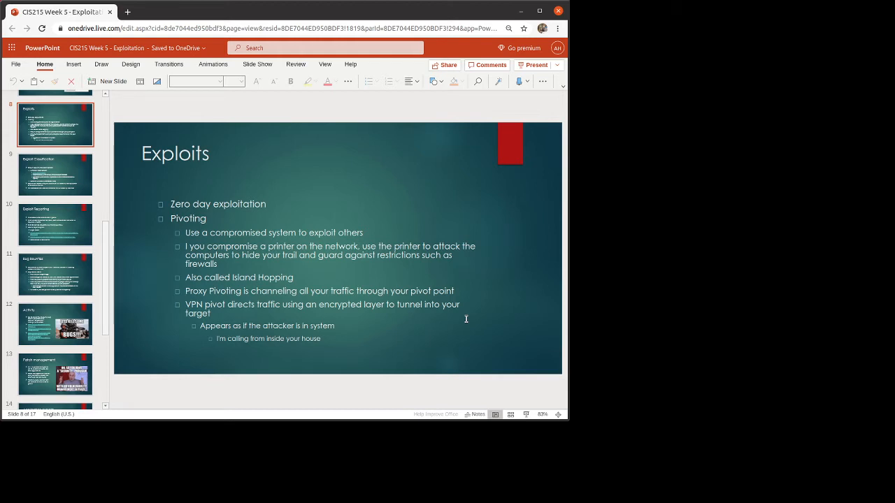
mouse_move(371, 348)
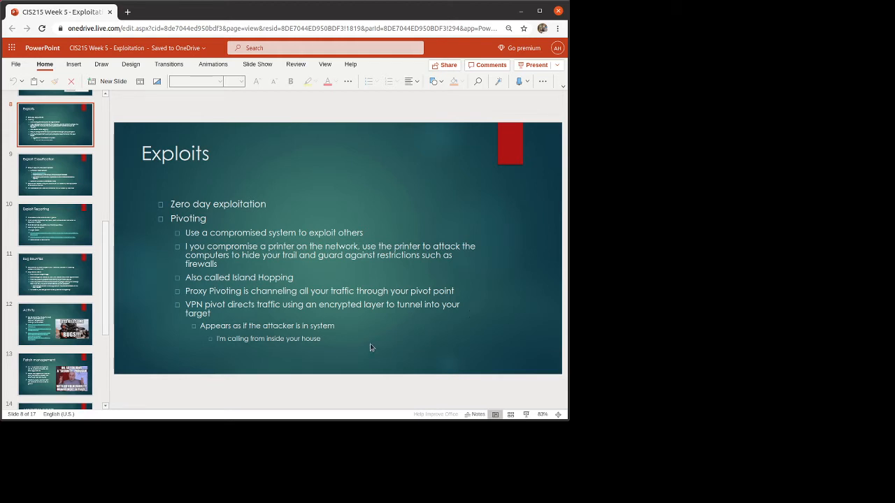
mouse_move(185, 351)
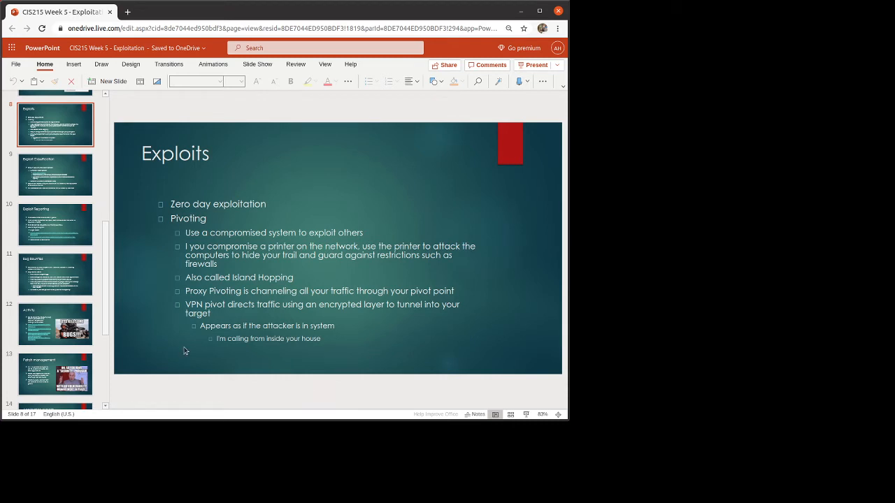
mouse_move(63, 171)
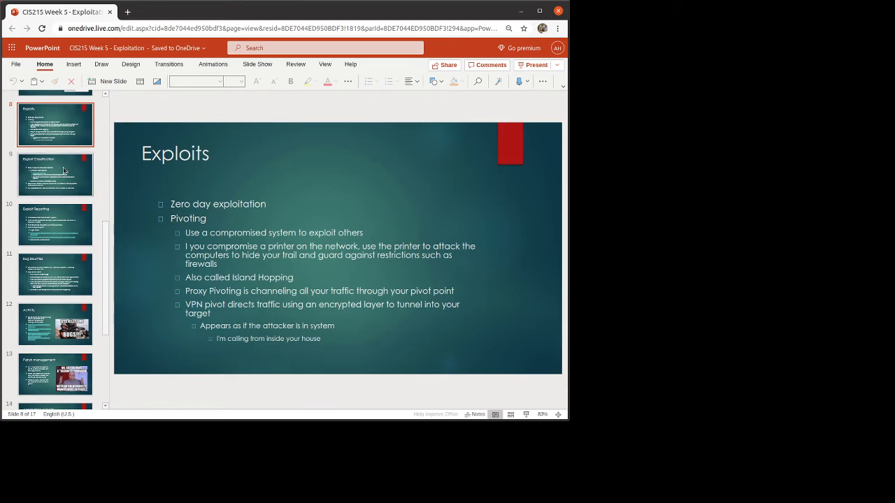
- Show slide 9, "Exploit Classification", covering MITRE CVE and NVD
left_click(55, 175)
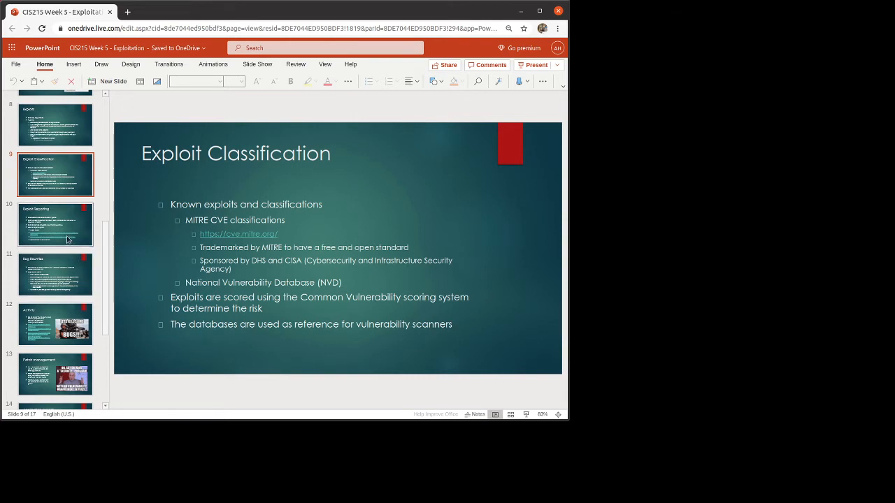
- Show slide 10, "Exploit Reporting", with CVE reporting points and links
left_click(55, 224)
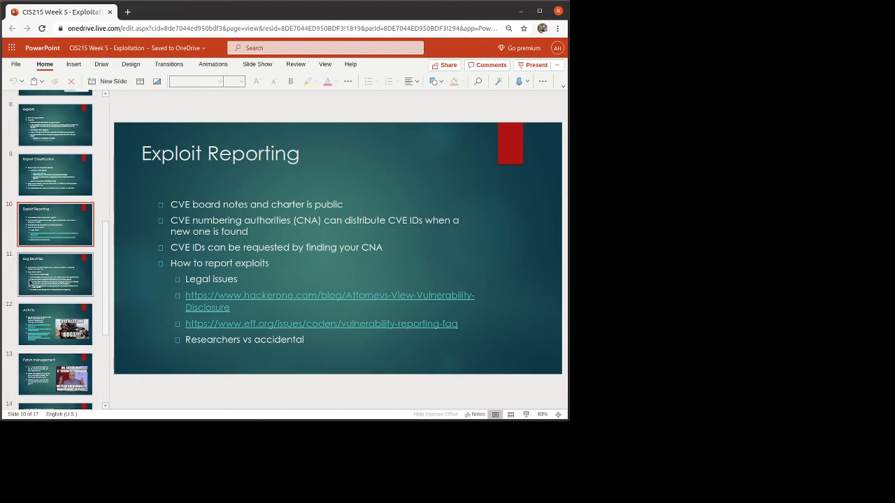
- Show slide 11, "Bug Bounties", on bounty basics and disclosure policies
left_click(55, 274)
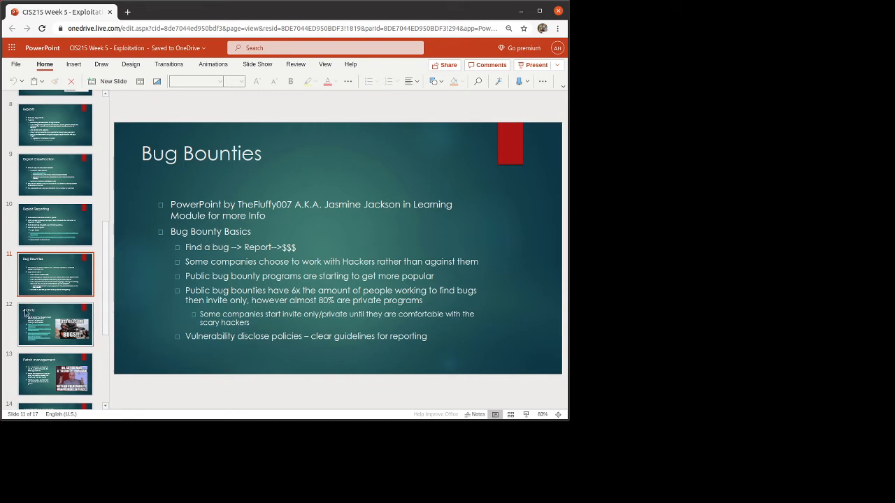
- Show slide 12, "Activity", with the three bug bounty program links
left_click(55, 323)
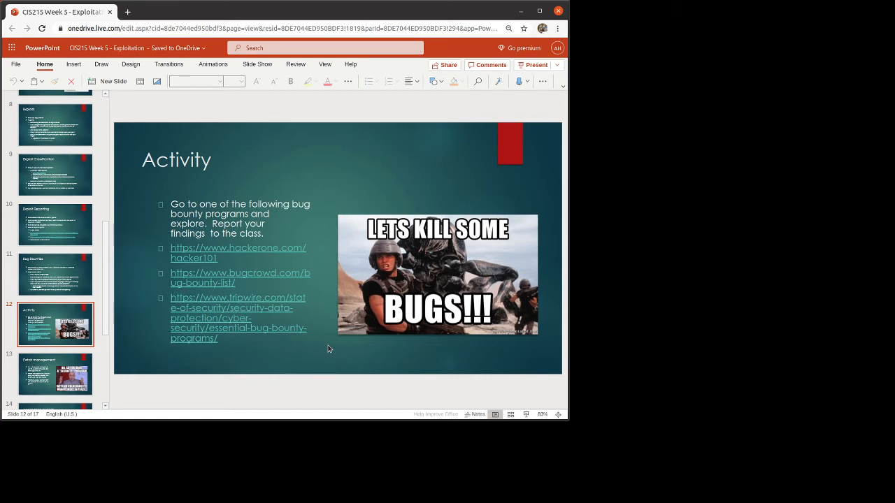
- Move to slide 13, Patch management, showing the vulnerability-management meme
left_click(55, 374)
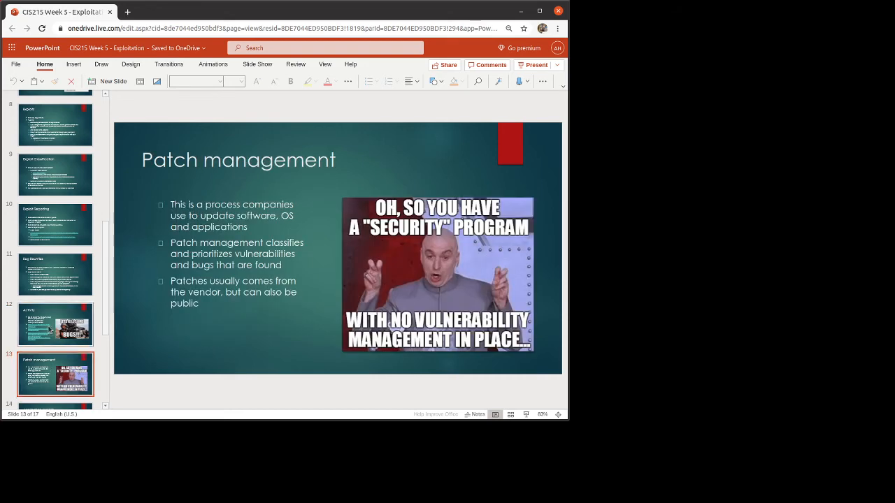
scroll("down", 3)
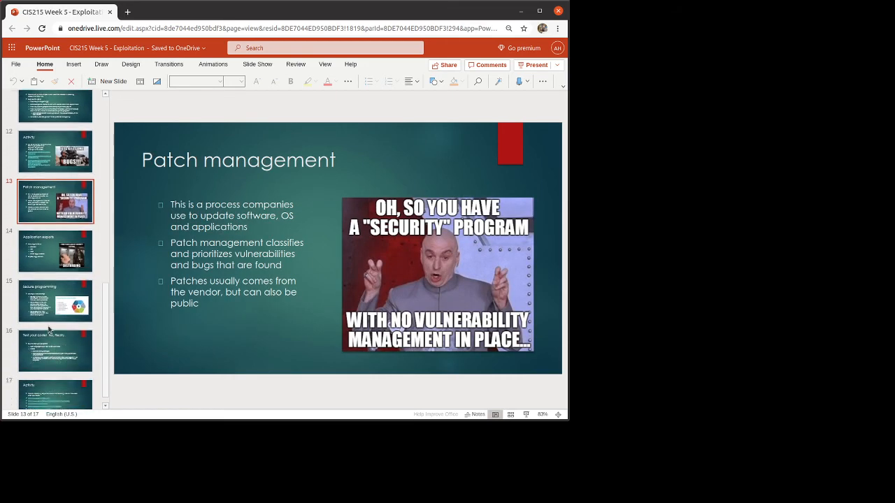
mouse_move(260, 346)
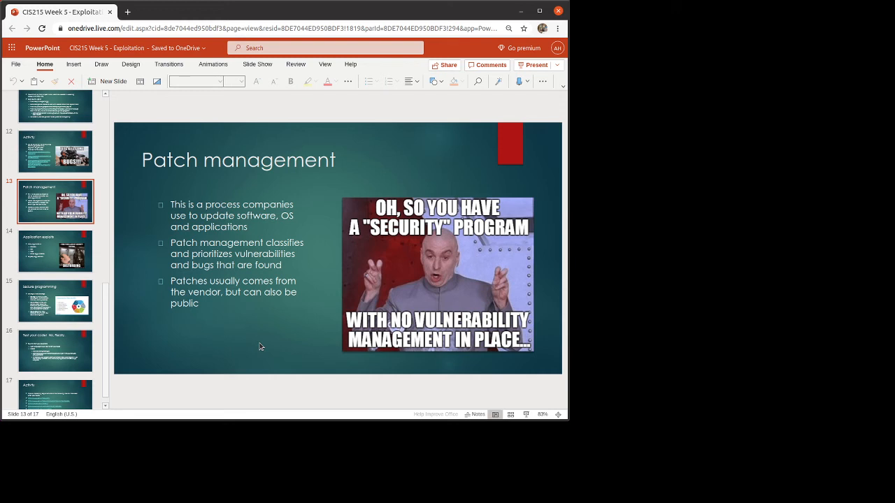
mouse_move(231, 316)
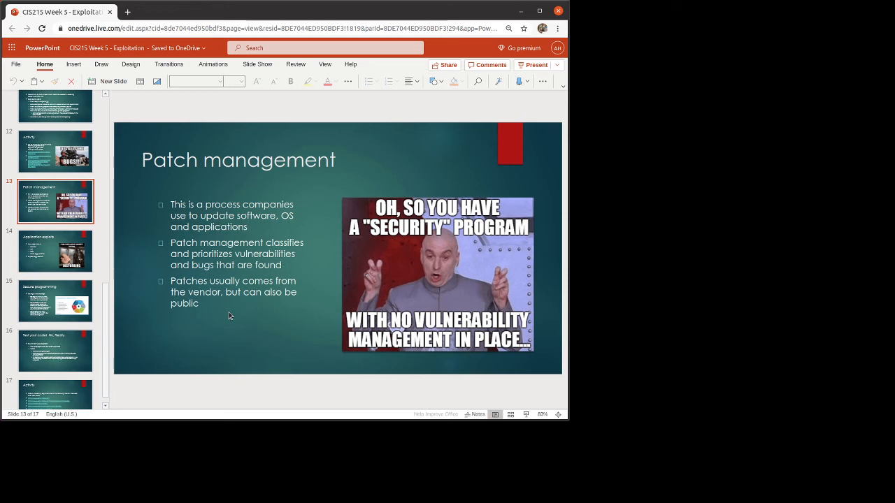
mouse_move(84, 237)
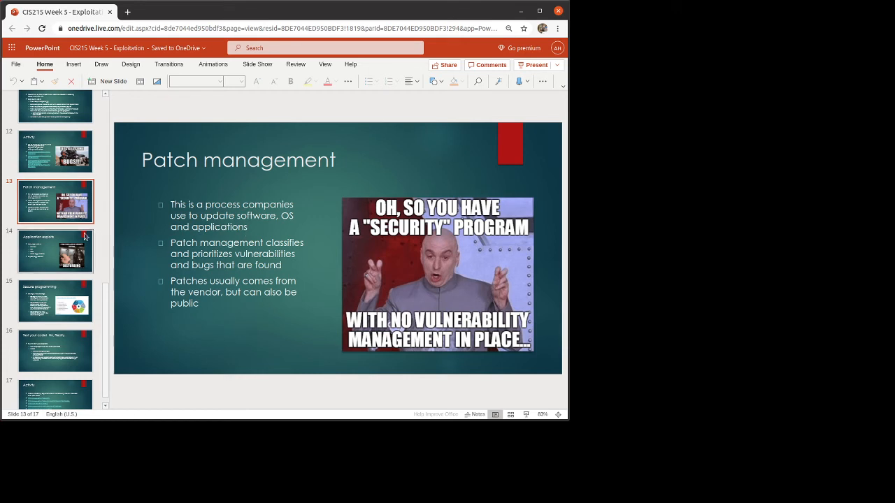
- Move to slide 14, Application exploits, listing risky and legacy applications
left_click(55, 251)
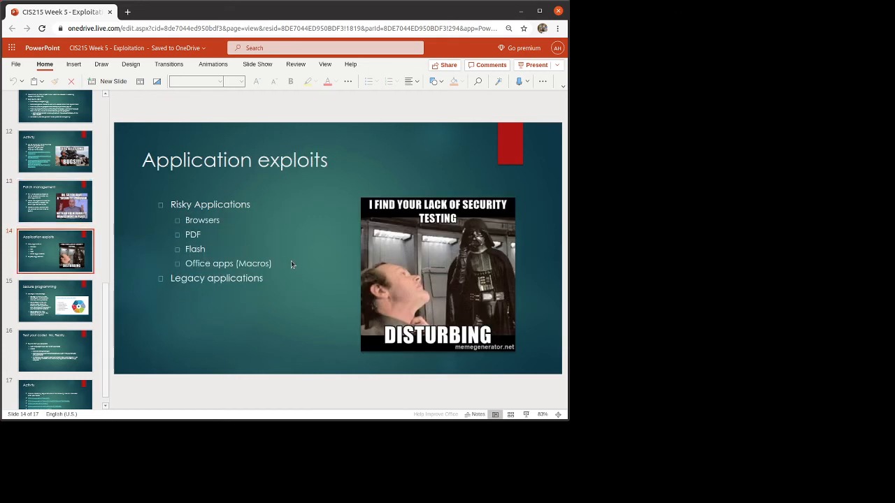
mouse_move(280, 259)
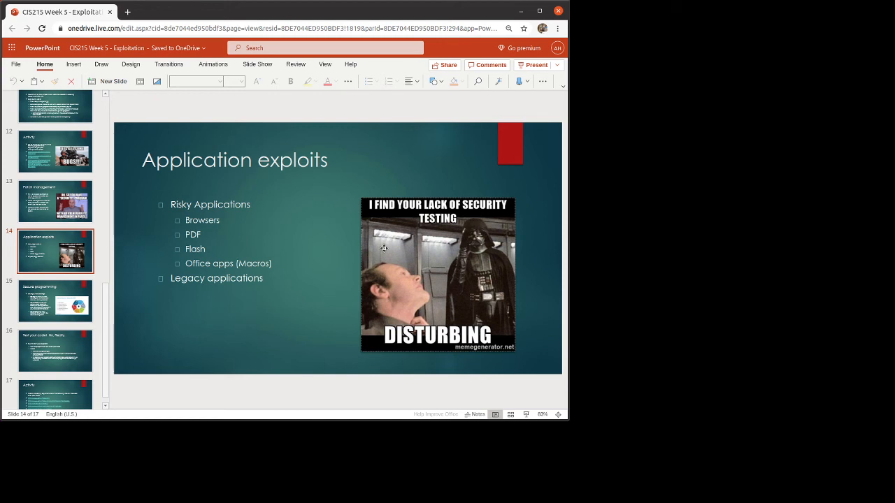
- Move to slide 15, Secure programming, comparing DevOps with DevSecOps
left_click(55, 300)
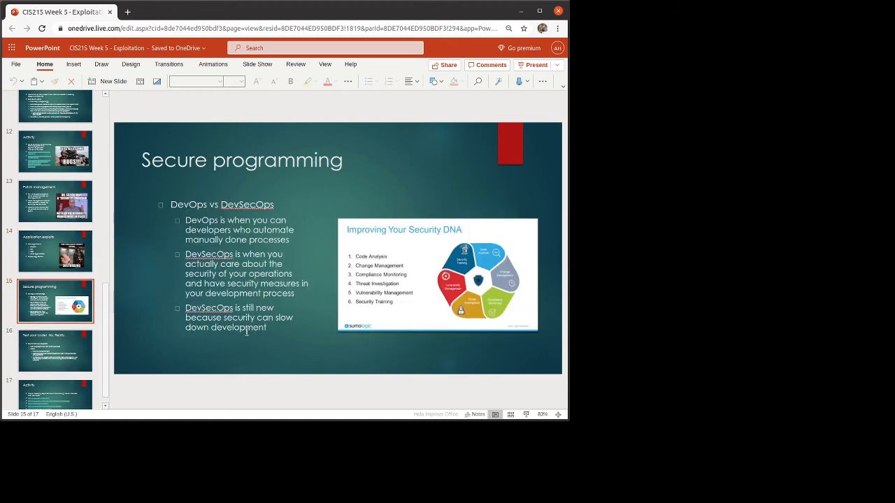
mouse_move(241, 354)
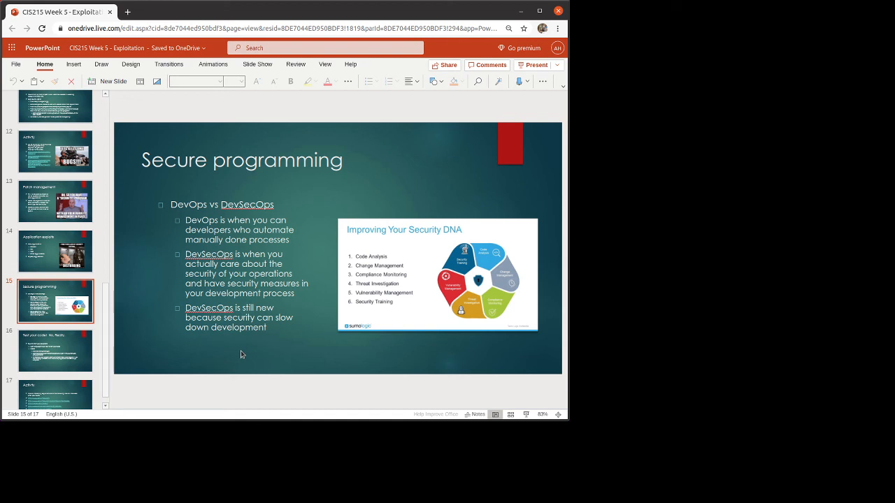
mouse_move(96, 333)
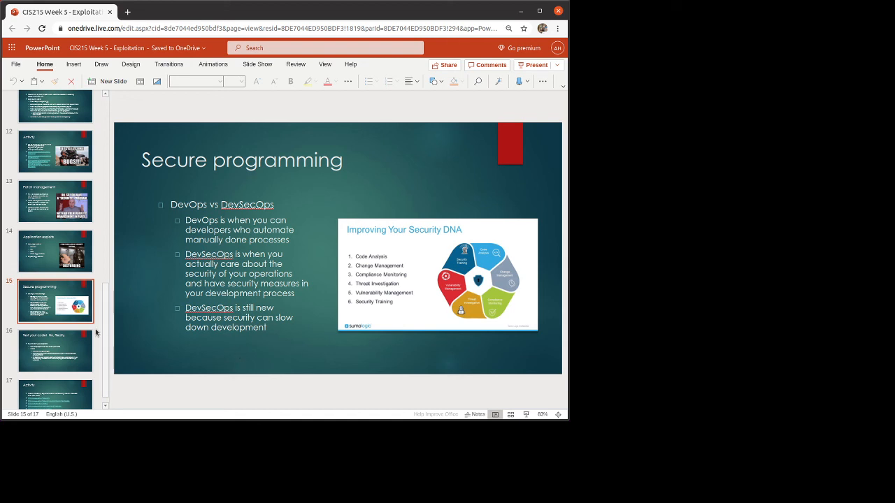
- Move through slide 16, Test your code, to the final slide 17, Activity, with exploit database links
left_click(55, 351)
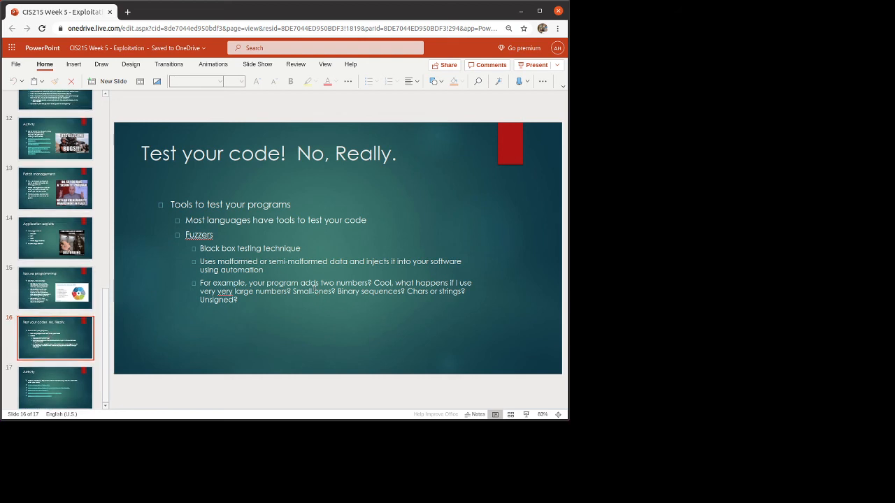
left_click(55, 386)
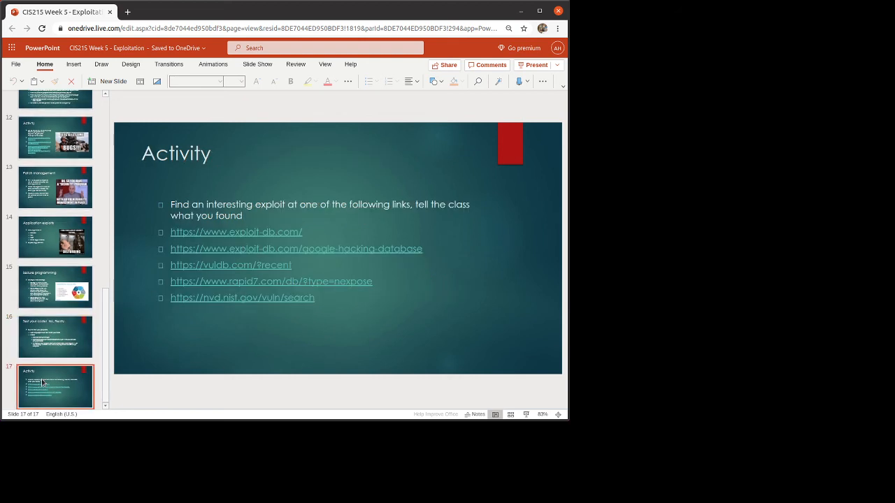
mouse_move(437, 339)
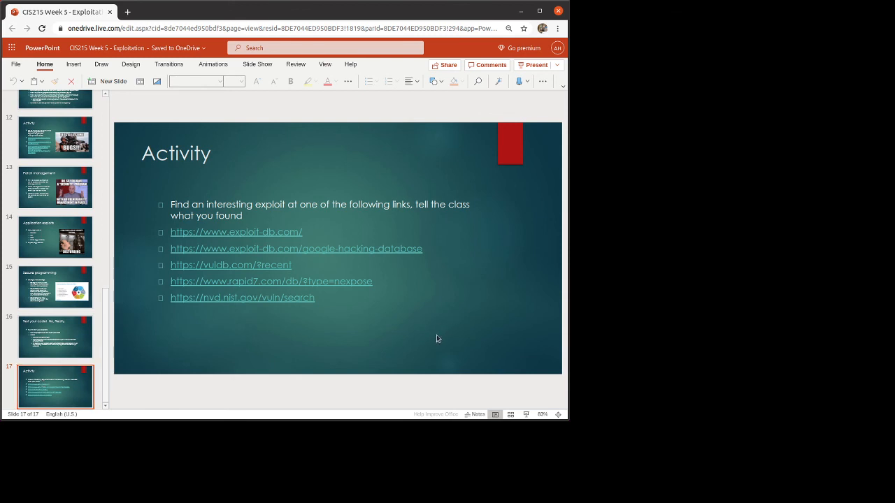